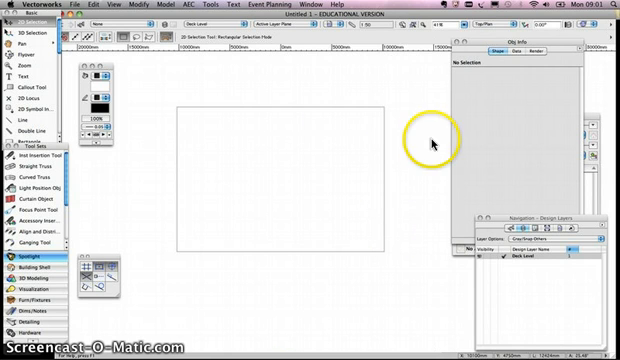
pyautogui.moveTo(378, 48)
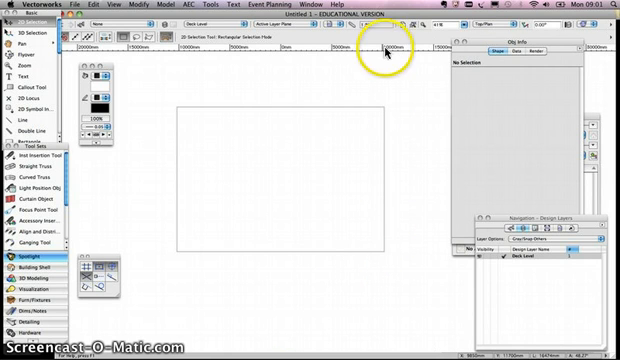
pyautogui.moveTo(394, 148)
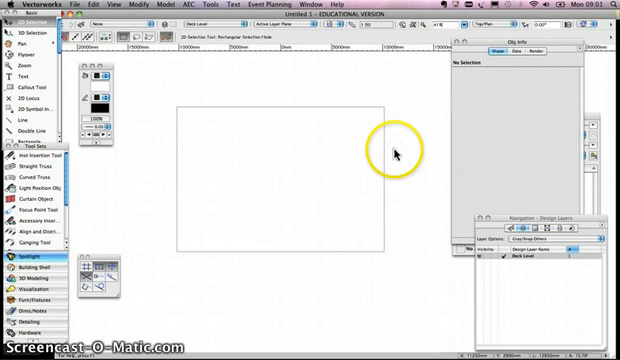
pyautogui.moveTo(384, 152)
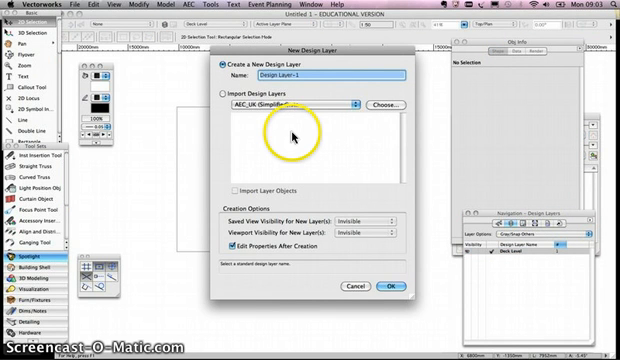
# Step: Name the new design layer Stage and set its Z elevation to 1m
pyautogui.write('Stage')
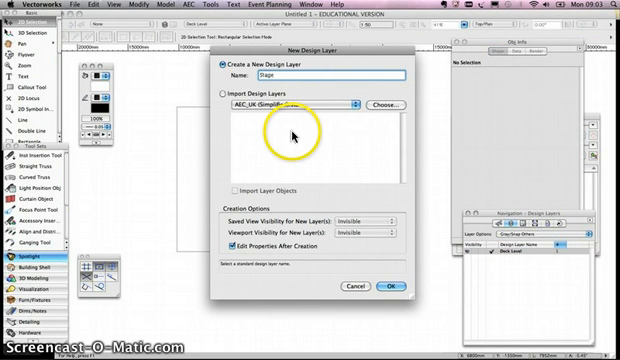
pyautogui.moveTo(204, 236)
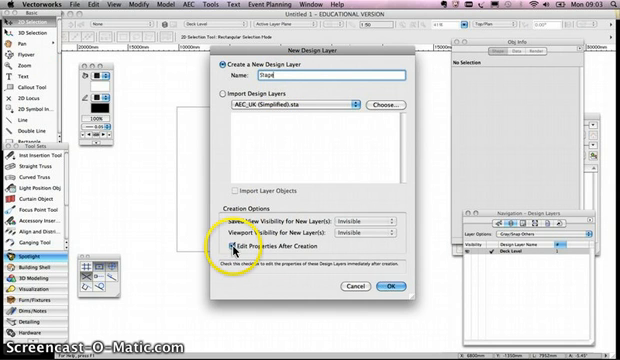
pyautogui.click(398, 284)
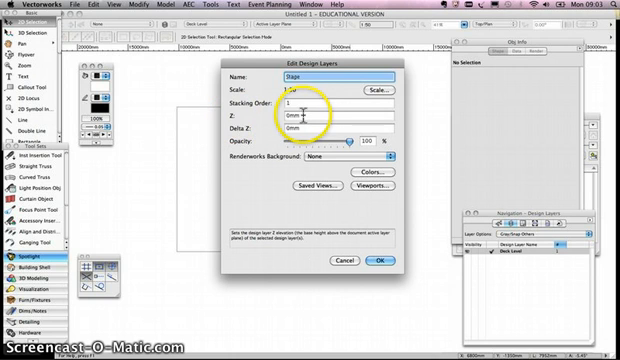
pyautogui.click(330, 118)
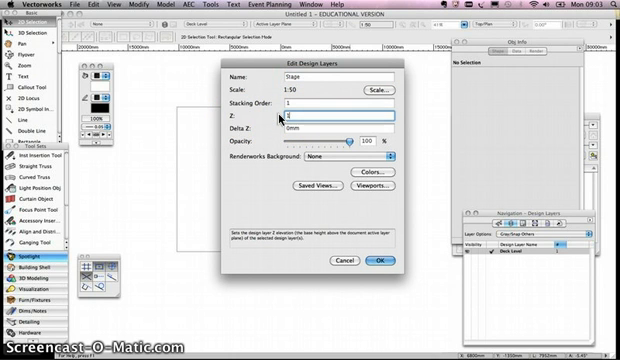
pyautogui.write('1m')
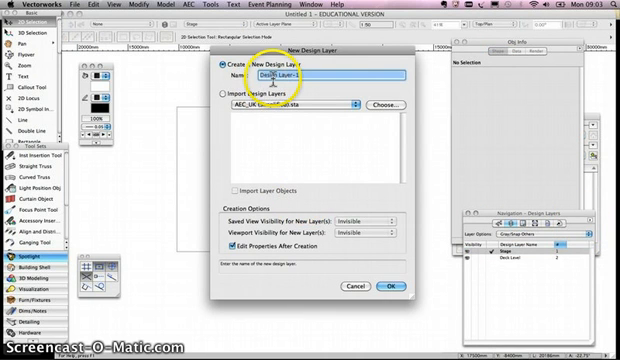
# Step: Create a second design layer named Rig and confirm its properties
pyautogui.write('Rig')
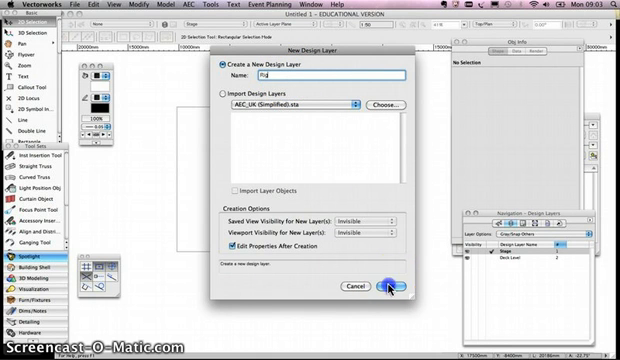
pyautogui.click(384, 286)
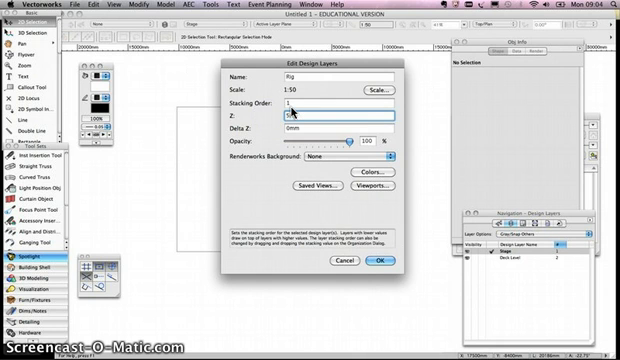
pyautogui.click(412, 260)
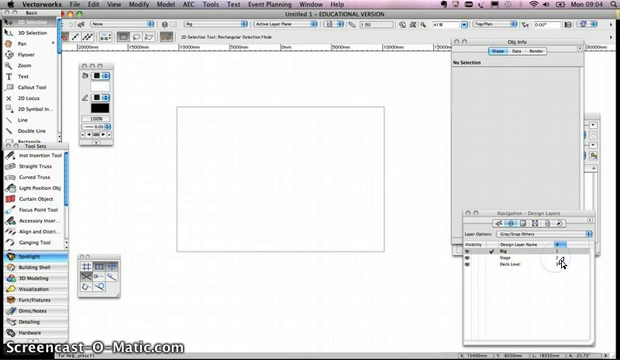
# Step: Switch the Navigation palette to the Classes list
pyautogui.click(540, 270)
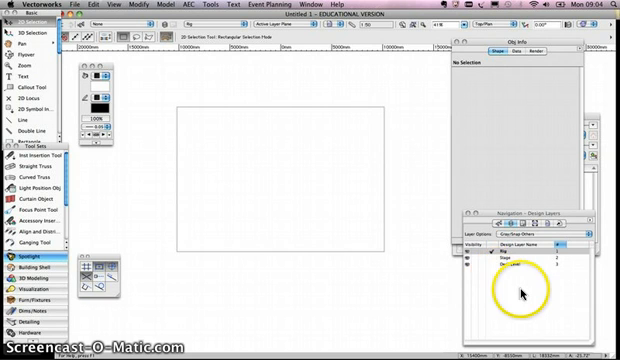
# Step: Create a new class named Venue in the Classes organization dialog
pyautogui.click(490, 222)
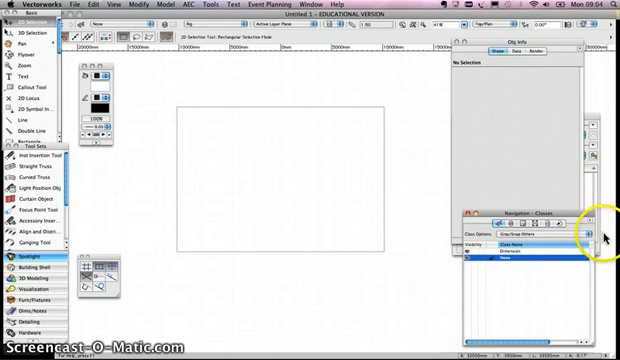
pyautogui.click(592, 224)
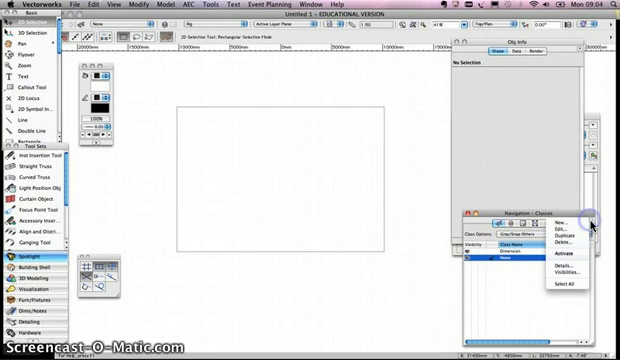
pyautogui.click(586, 216)
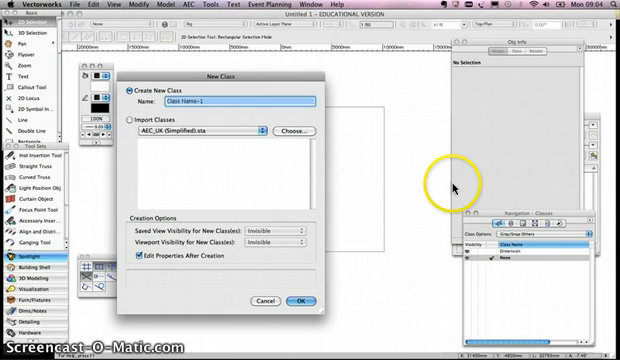
pyautogui.write('Venue')
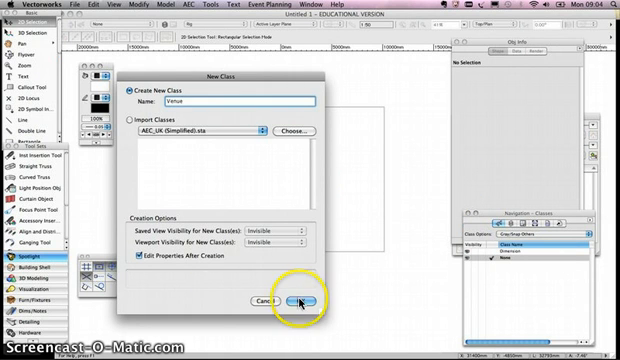
# Step: Give the Venue class its own pen colour and fill colour
pyautogui.click(300, 298)
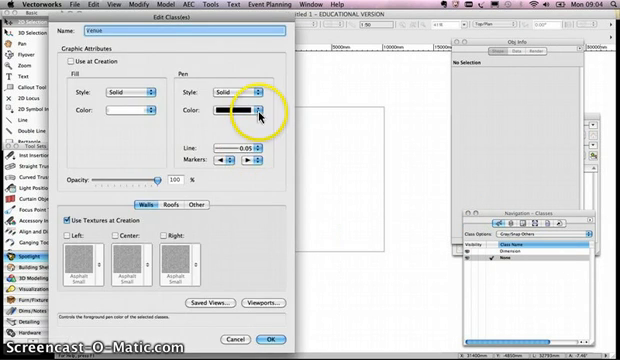
pyautogui.click(256, 108)
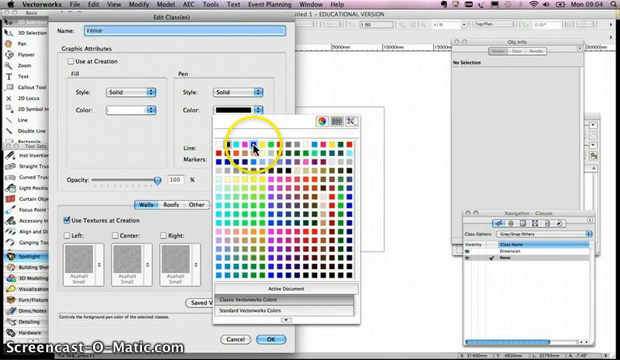
pyautogui.click(256, 144)
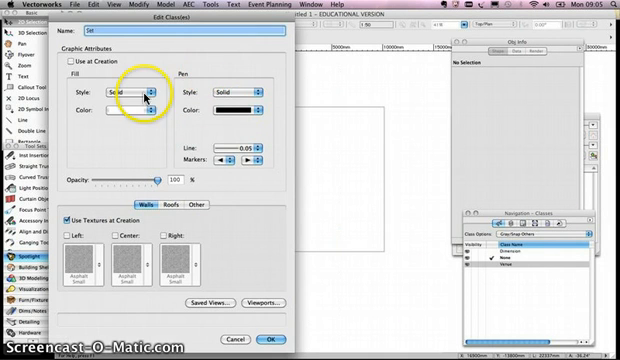
pyautogui.click(270, 108)
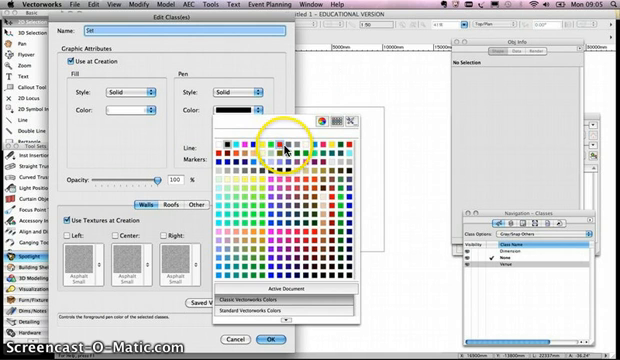
pyautogui.click(284, 144)
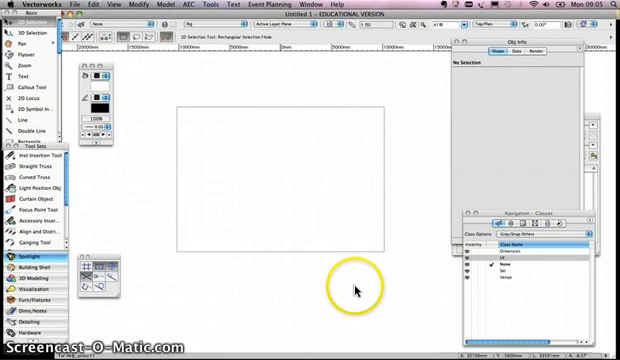
pyautogui.moveTo(510, 276)
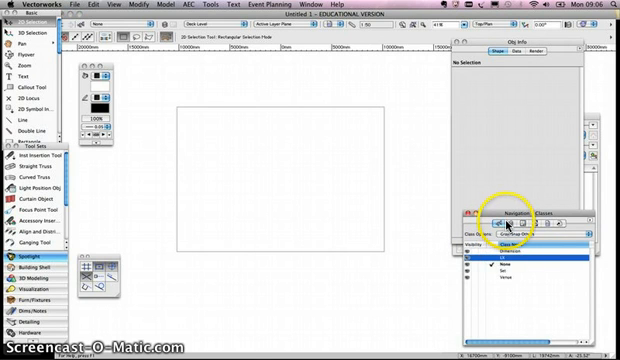
pyautogui.moveTo(496, 290)
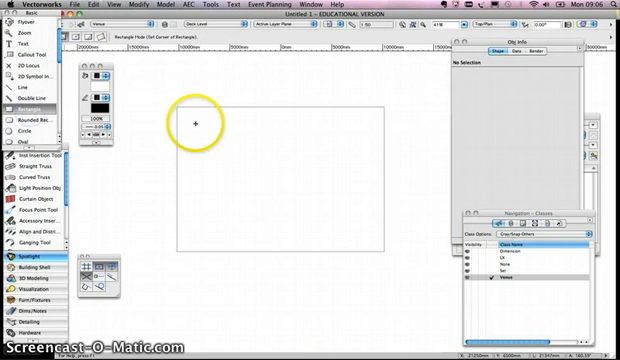
pyautogui.moveTo(240, 130)
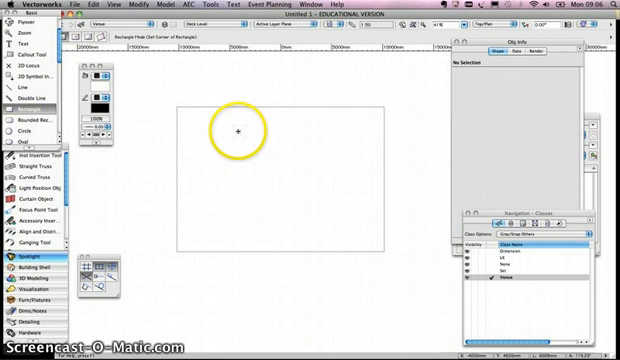
pyautogui.moveTo(242, 128)
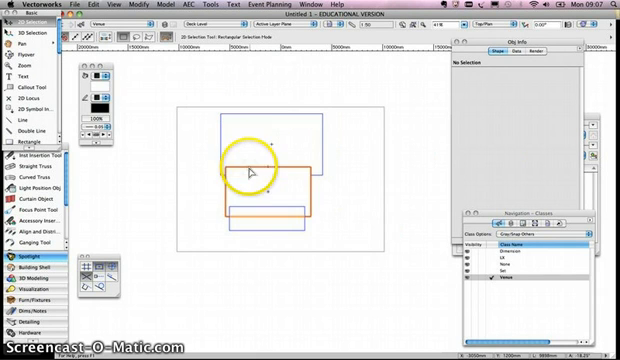
# Step: Combine the rectangles into one stepped venue outline
pyautogui.click(248, 168)
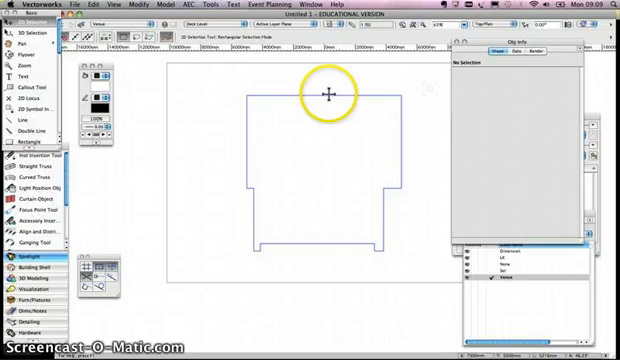
# Step: Offset the venue outline to create a parallel wall boundary
pyautogui.click(330, 96)
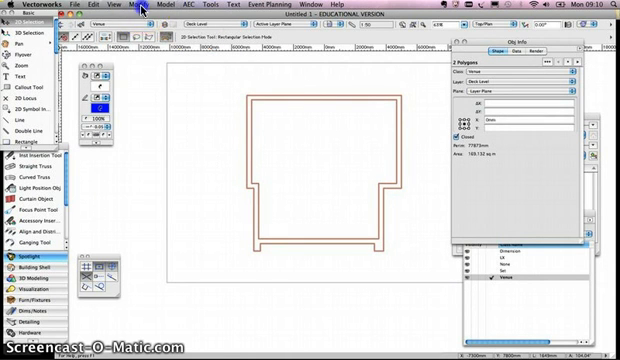
# Step: Clip the two outlines into one wall shape and give it a hatch fill
pyautogui.click(138, 8)
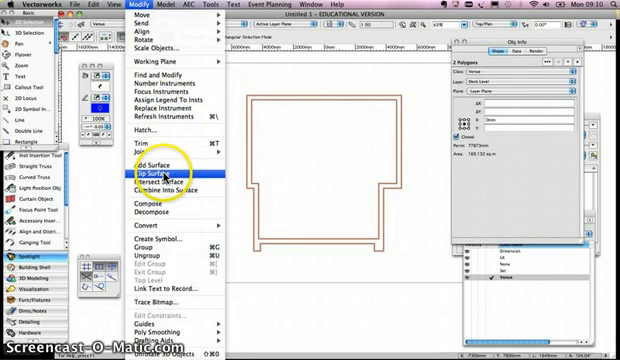
pyautogui.click(152, 176)
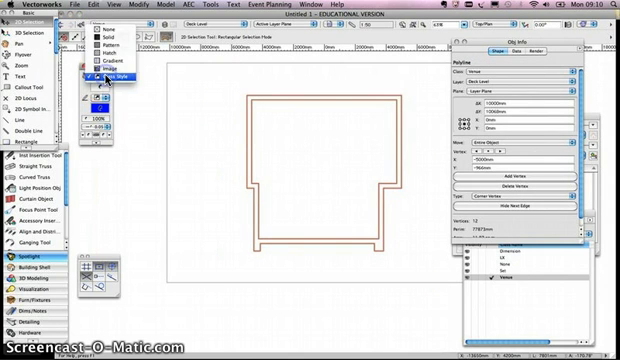
pyautogui.click(104, 76)
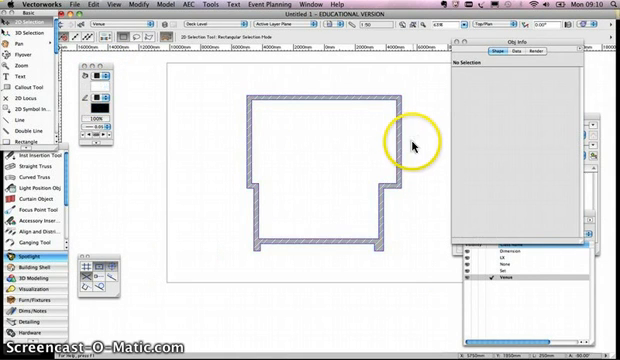
pyautogui.moveTo(356, 154)
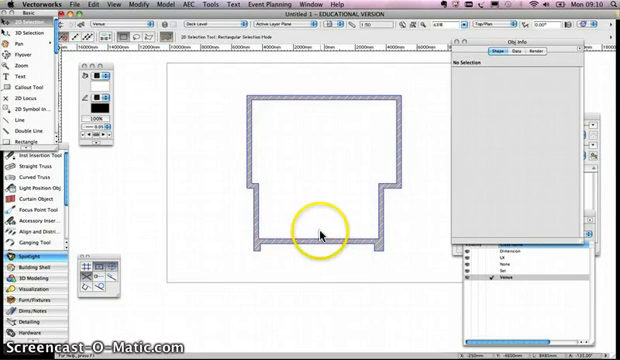
pyautogui.moveTo(276, 230)
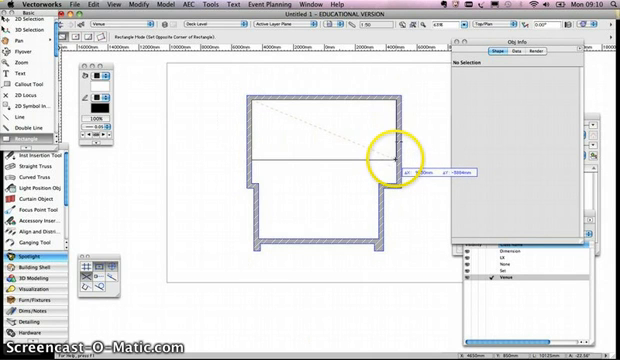
# Step: Clip the small rectangle at the left wall with the overlapping circle
pyautogui.click(392, 152)
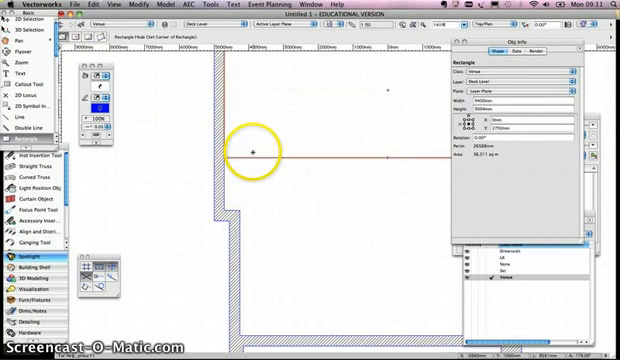
pyautogui.moveTo(228, 130)
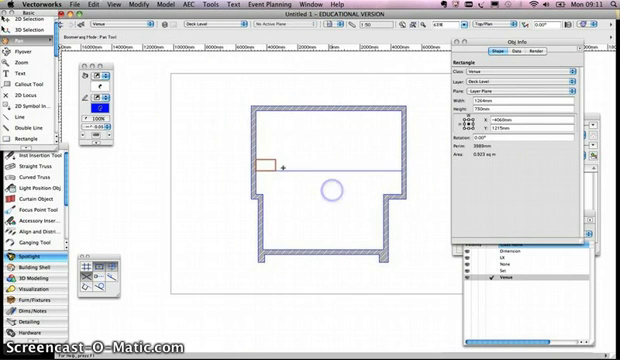
pyautogui.click(62, 48)
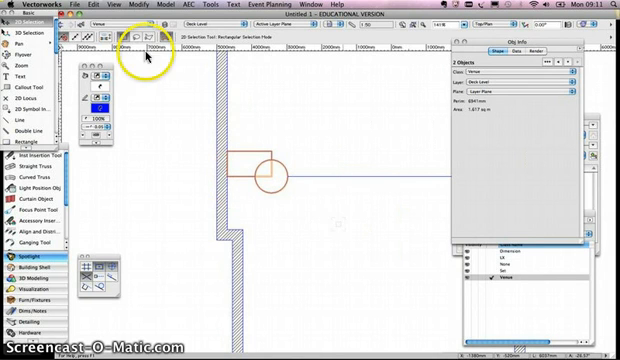
pyautogui.click(192, 8)
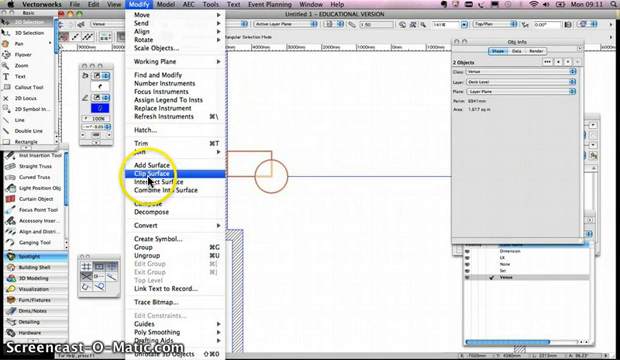
pyautogui.click(162, 176)
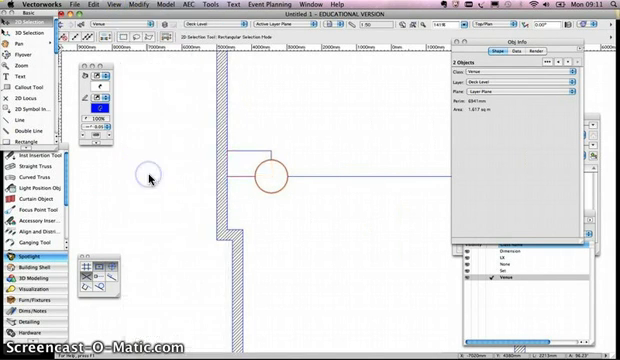
# Step: Deselect the shapes, leaving the clipped door-like shape at the inner left corner
pyautogui.click(356, 184)
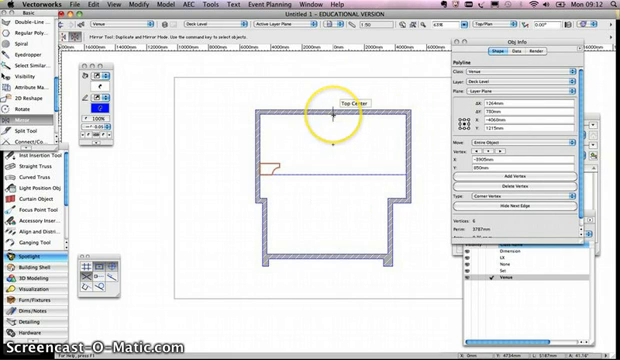
pyautogui.moveTo(332, 244)
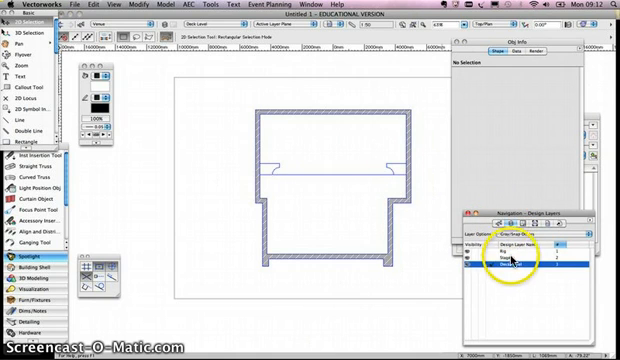
# Step: Choose the active class for drawing the mirrored proscenium and opening line
pyautogui.click(510, 268)
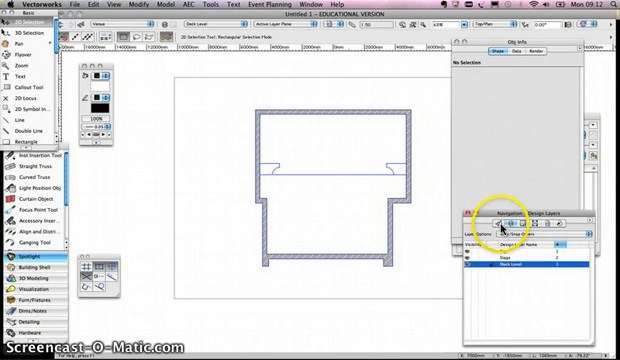
pyautogui.click(552, 210)
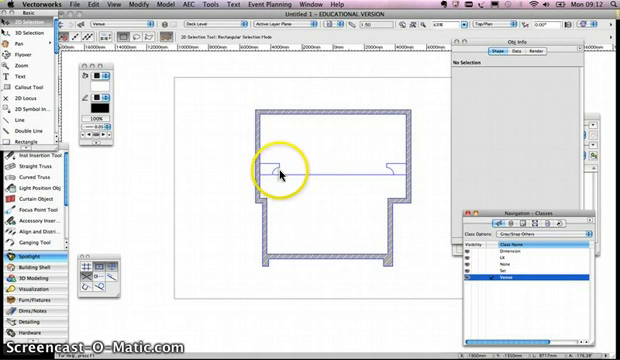
pyautogui.moveTo(430, 184)
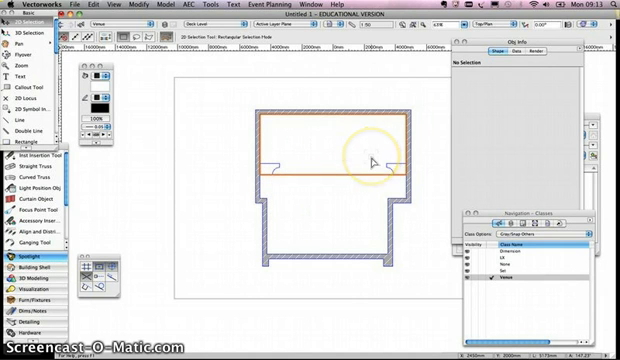
pyautogui.moveTo(270, 160)
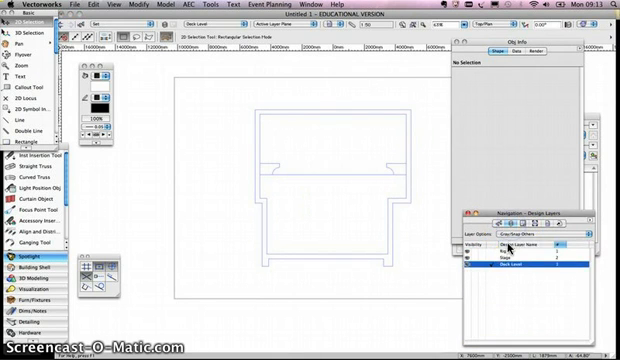
# Step: Make the set class active so the venue and proscenium shapes grey out
pyautogui.click(510, 258)
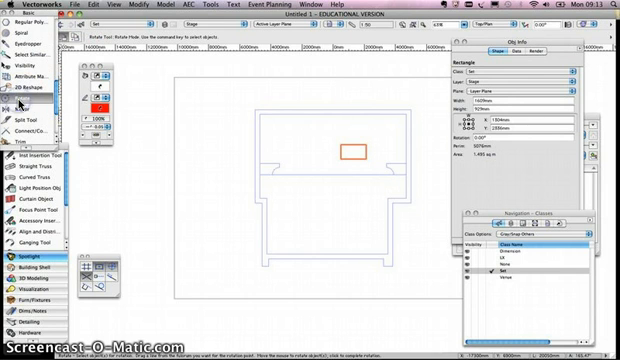
# Step: Set the rotation pivot to turn the upstage table rectangle to an angle
pyautogui.click(330, 158)
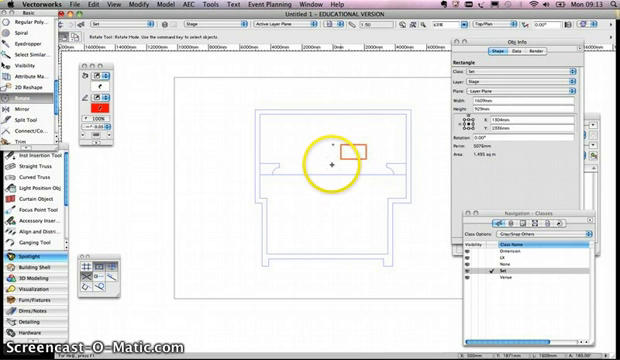
pyautogui.moveTo(340, 156)
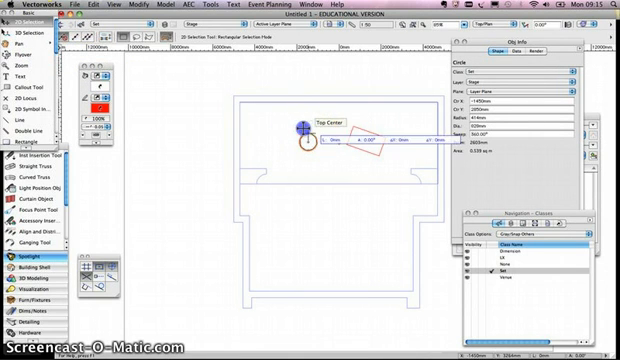
# Step: Draw a small circular lamp upstage to the left of the angled table
pyautogui.moveTo(302, 128); pyautogui.dragTo(384, 138)
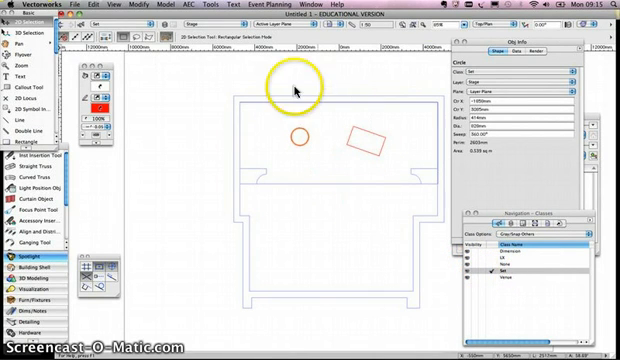
pyautogui.moveTo(410, 240)
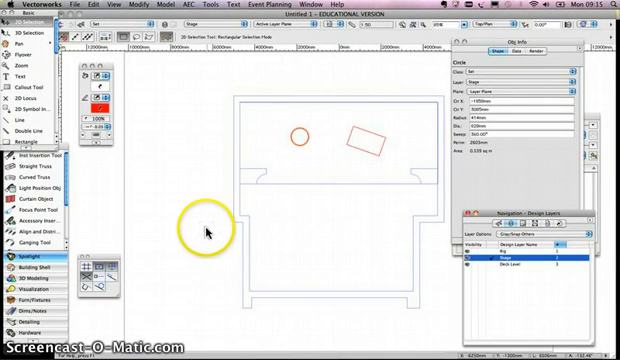
pyautogui.moveTo(220, 248)
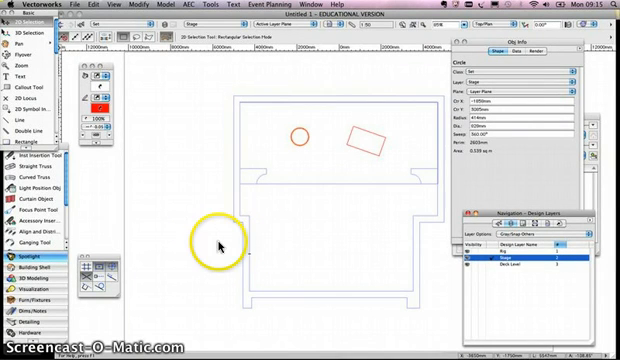